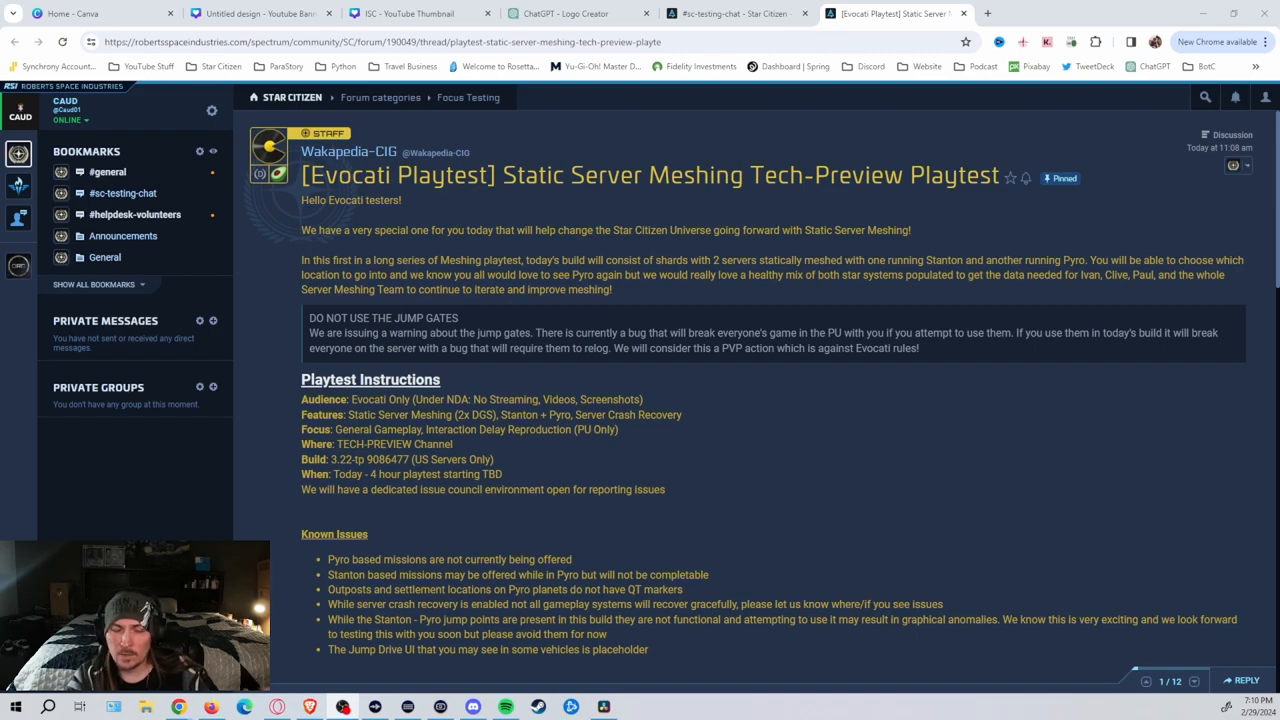
scroll("down", 3)
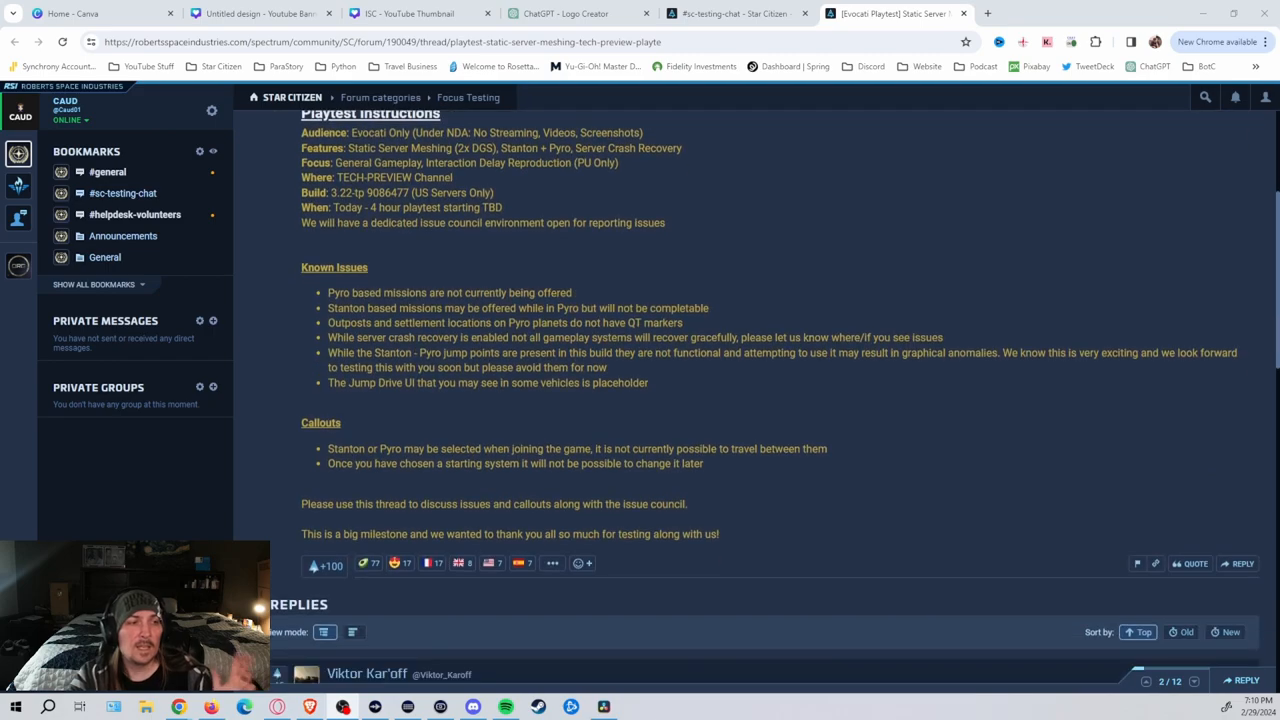